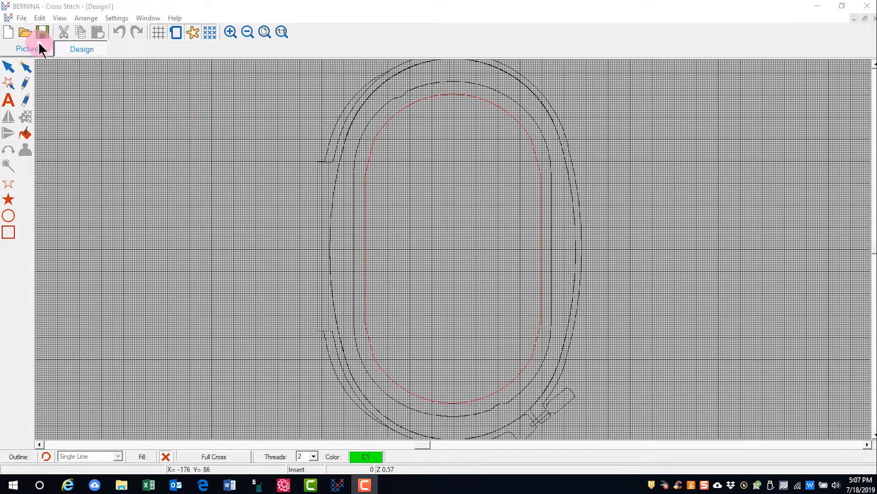
Bring up the Open Design dialog and select the 02 Options.ARX file.
click(22, 28)
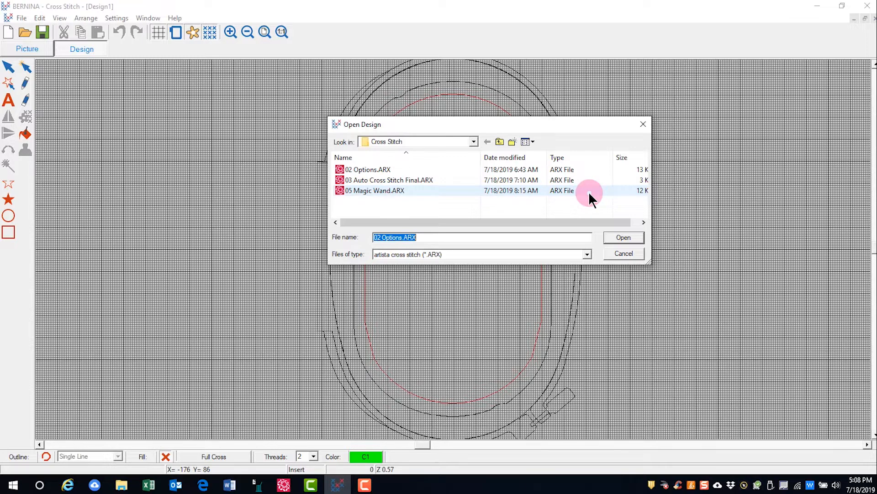
click(367, 169)
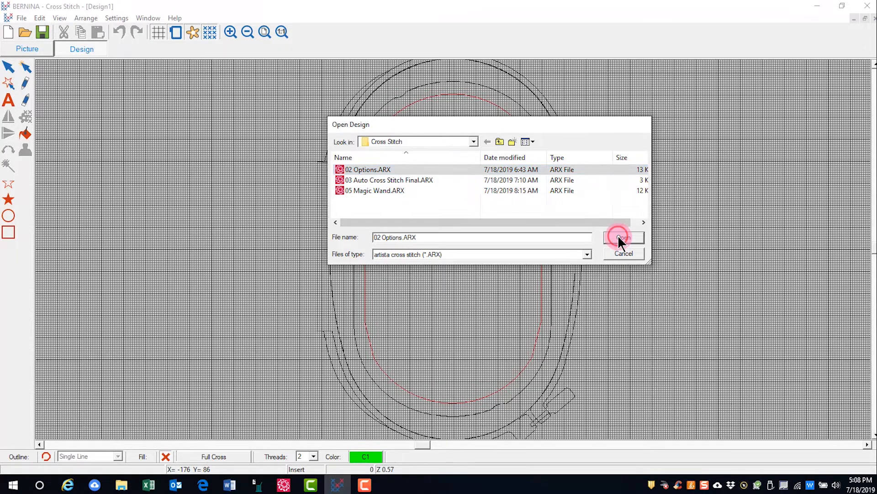
Load 02 Options.ARX, then open the View menu and close it again.
click(624, 237)
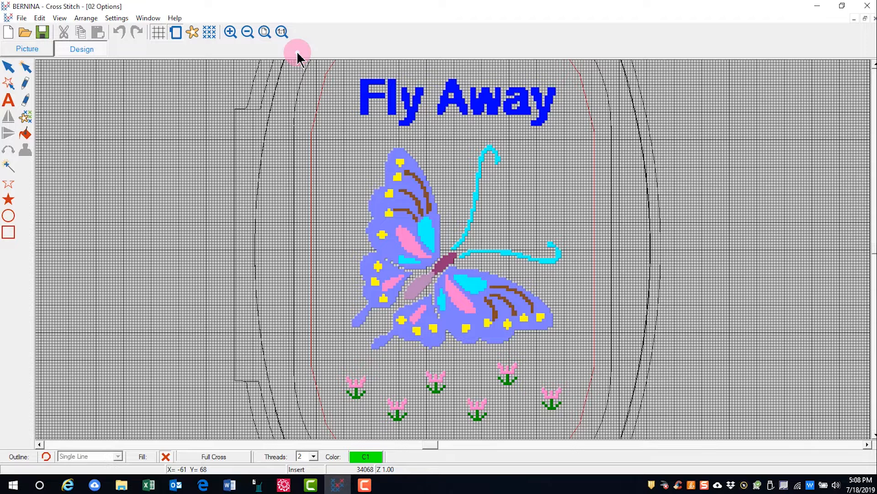
click(61, 18)
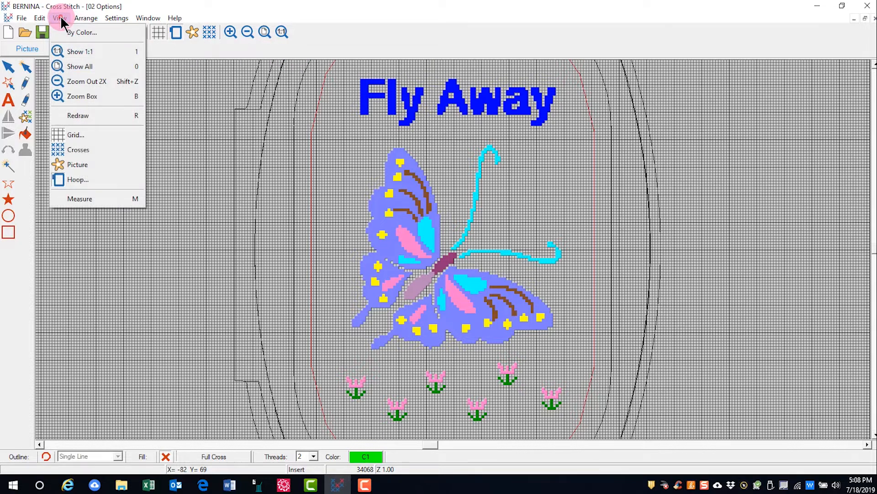
mouse_move(125, 43)
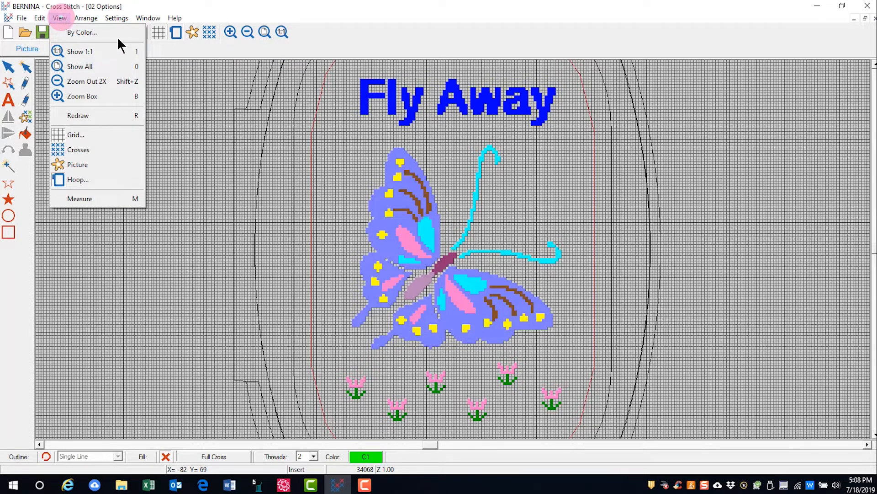
click(159, 32)
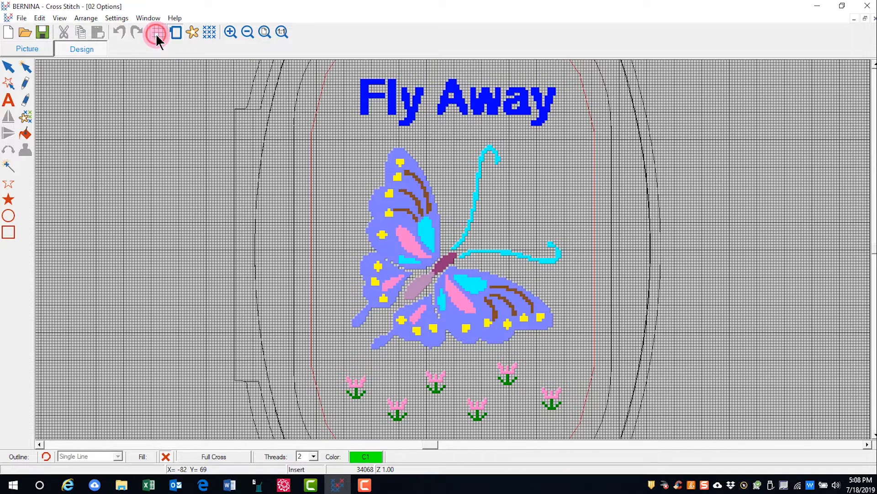
Hide the grid, toggle the hoop off and on, then show and hide the picture.
click(159, 33)
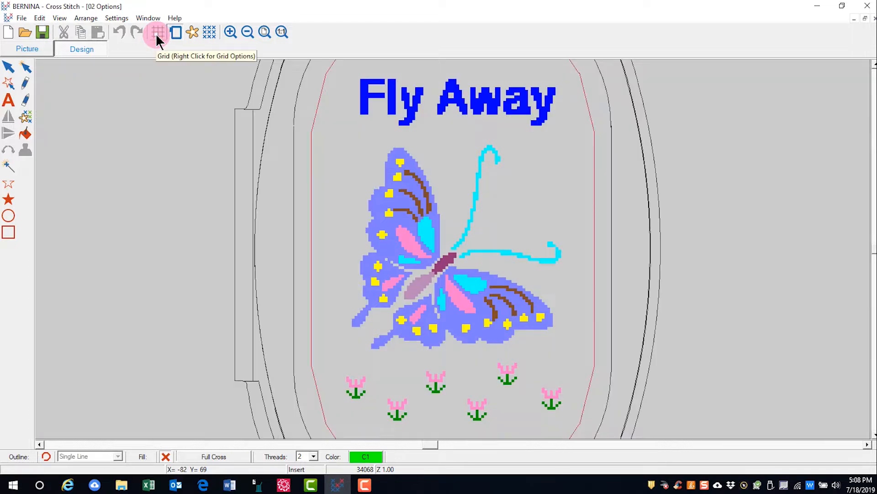
click(155, 32)
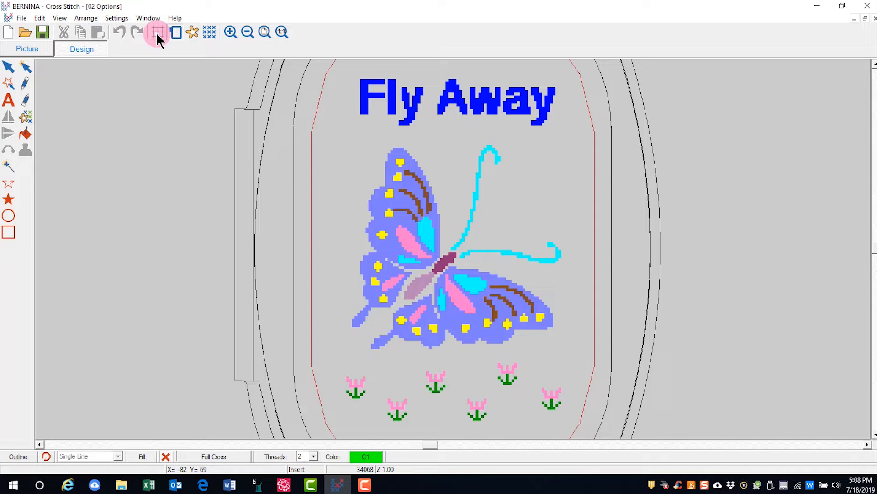
mouse_move(175, 33)
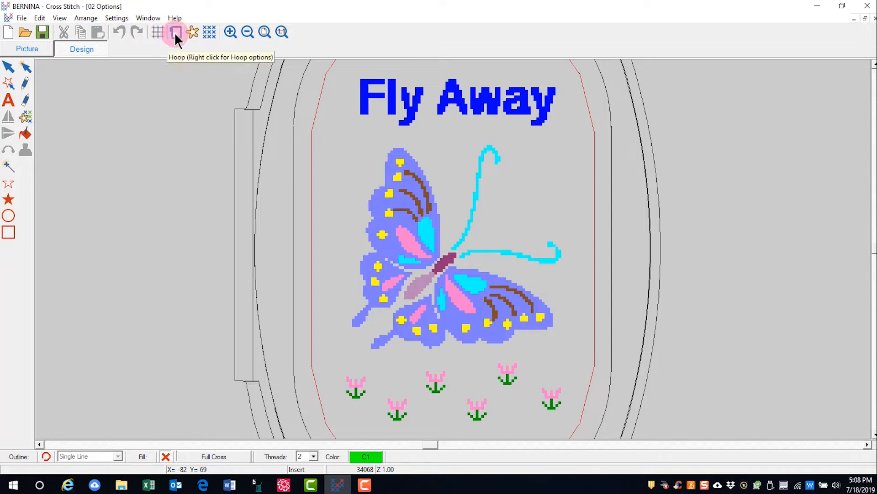
click(175, 32)
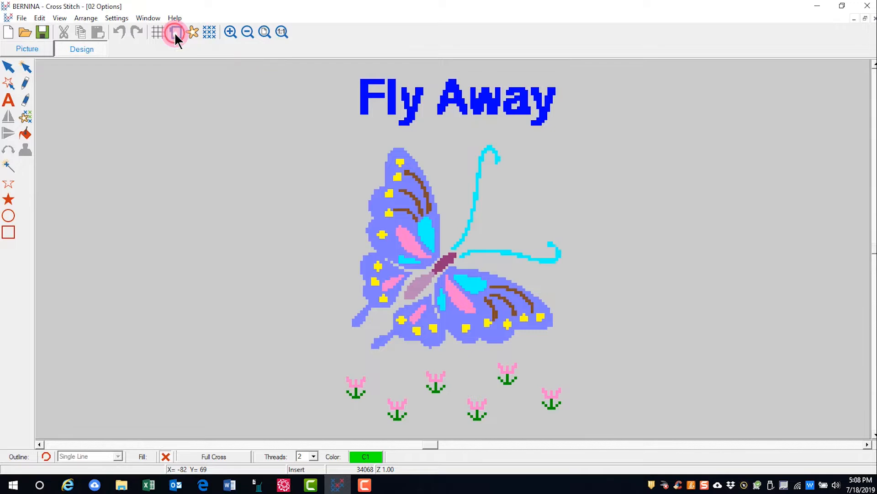
click(172, 32)
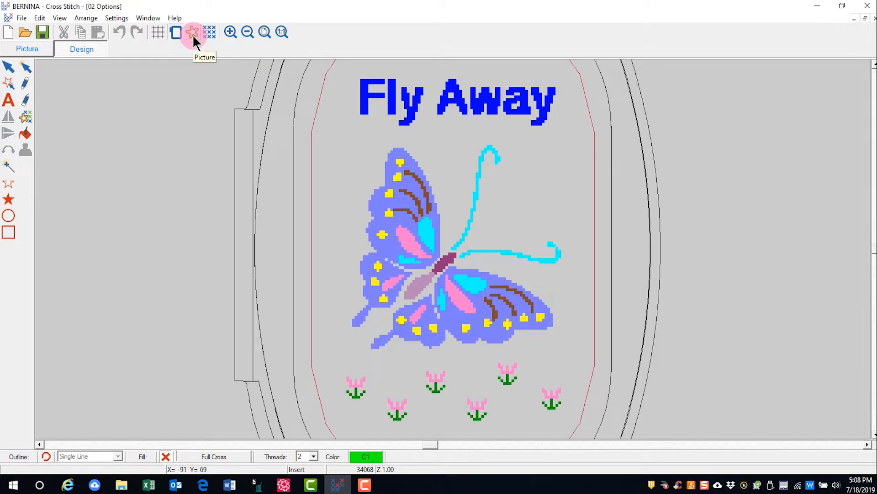
click(191, 33)
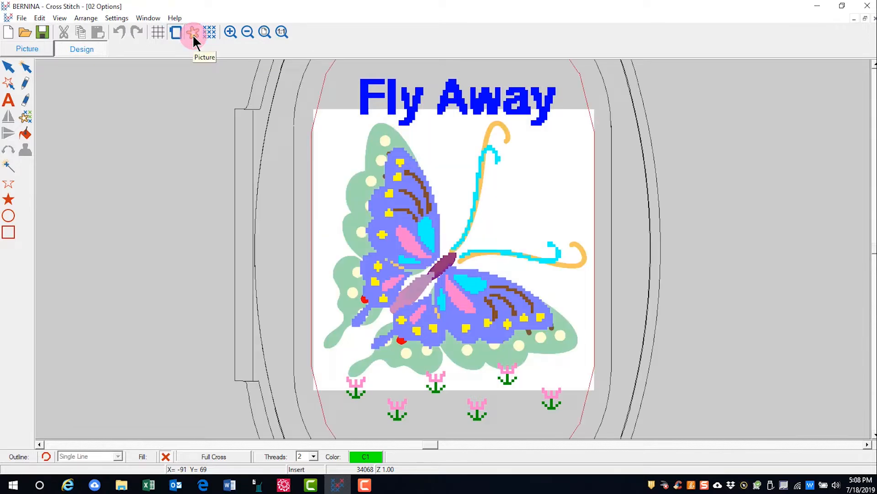
click(191, 32)
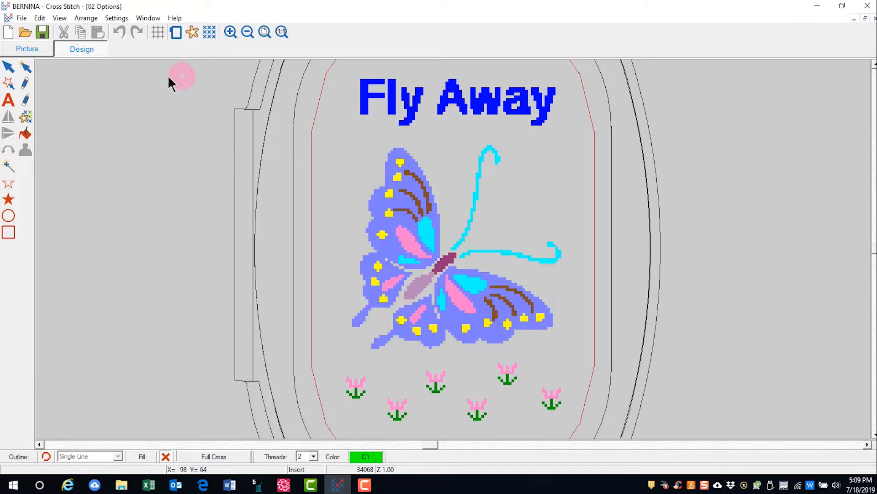
click(209, 32)
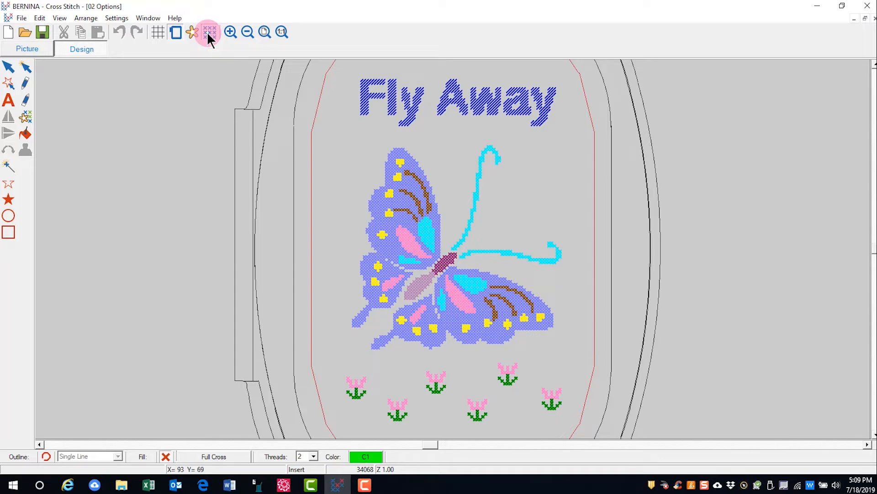
click(209, 32)
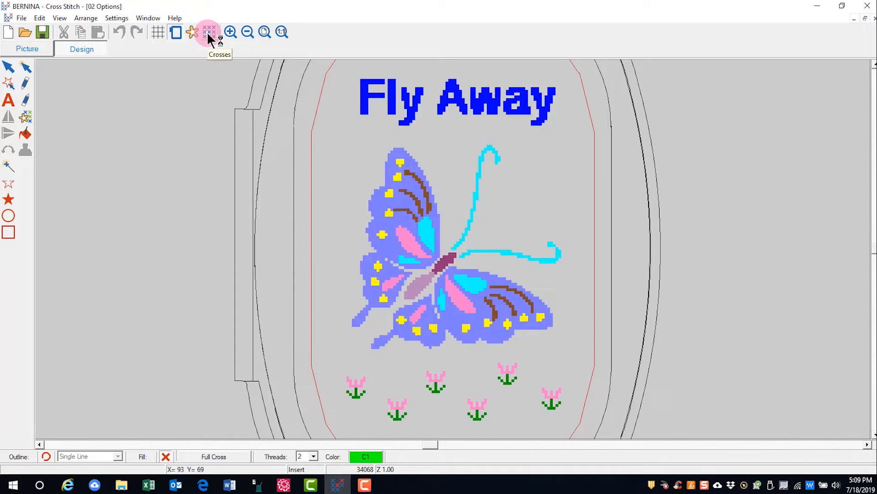
click(211, 32)
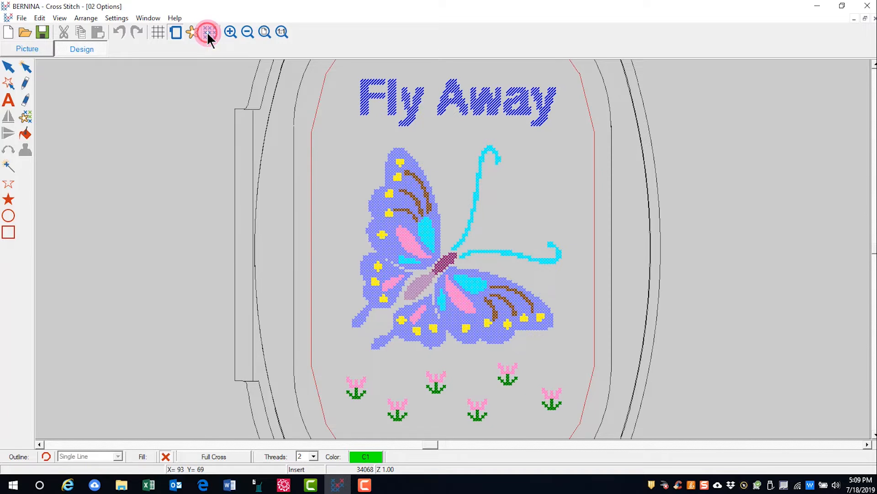
mouse_move(230, 45)
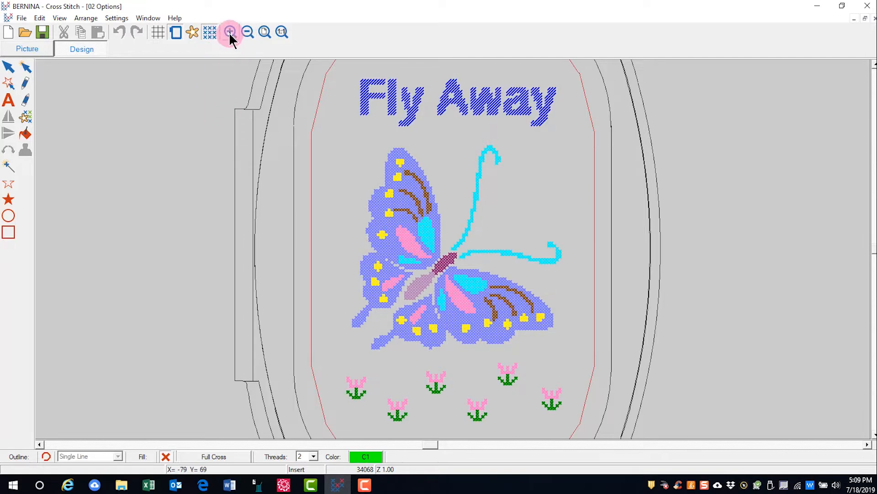
click(232, 32)
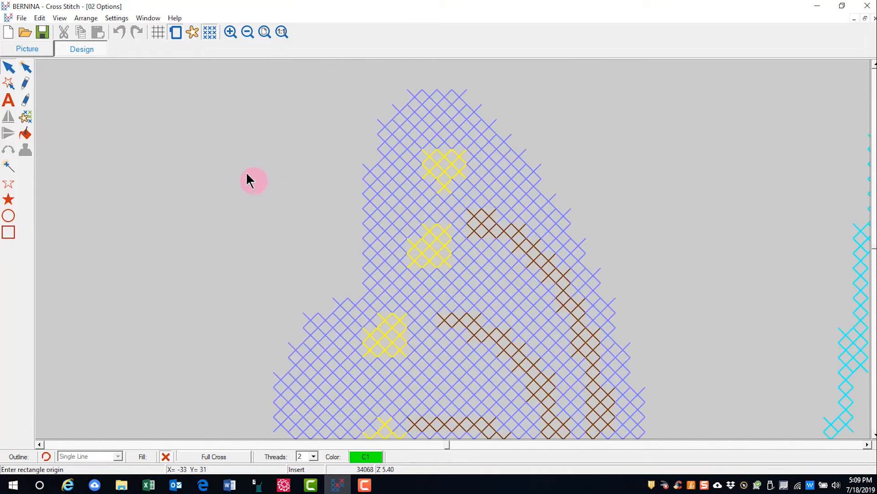
mouse_move(247, 32)
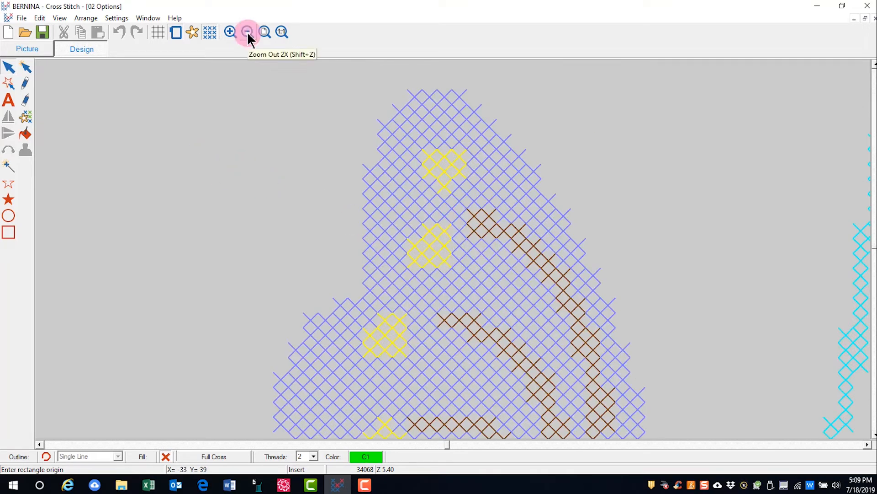
click(246, 32)
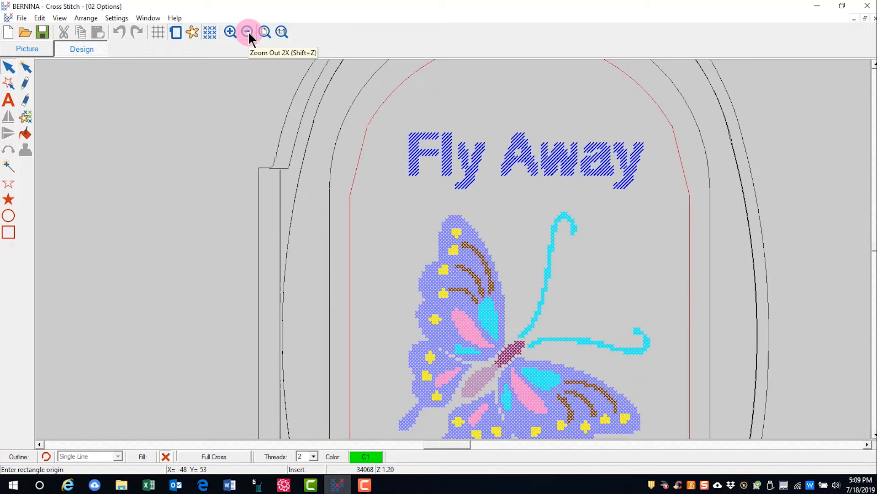
click(263, 32)
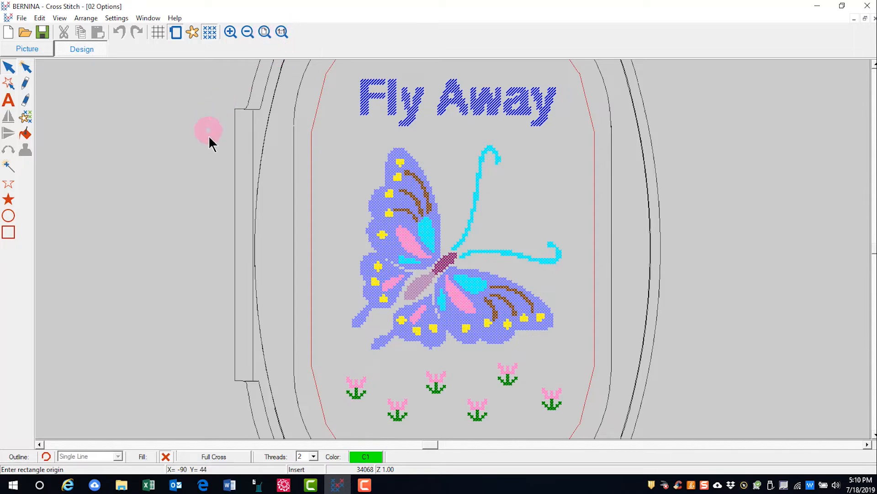
mouse_move(208, 139)
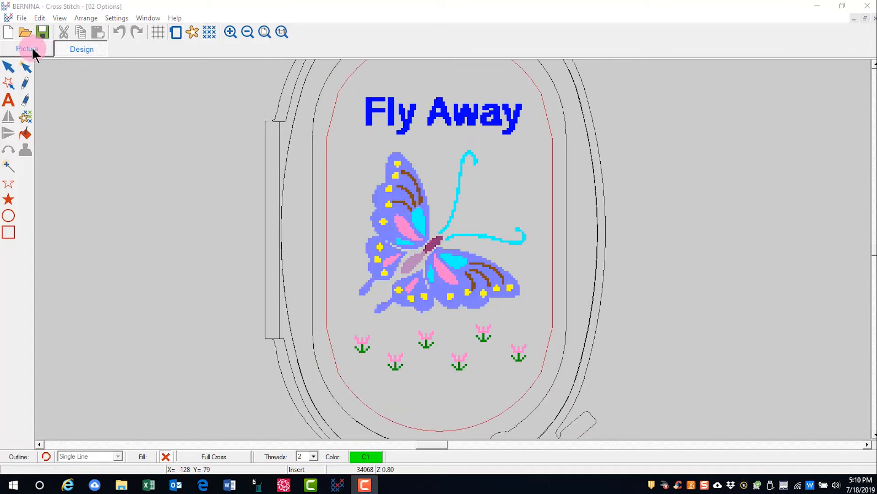
Switch to the Picture tab and toggle the hoop off and back on.
click(27, 49)
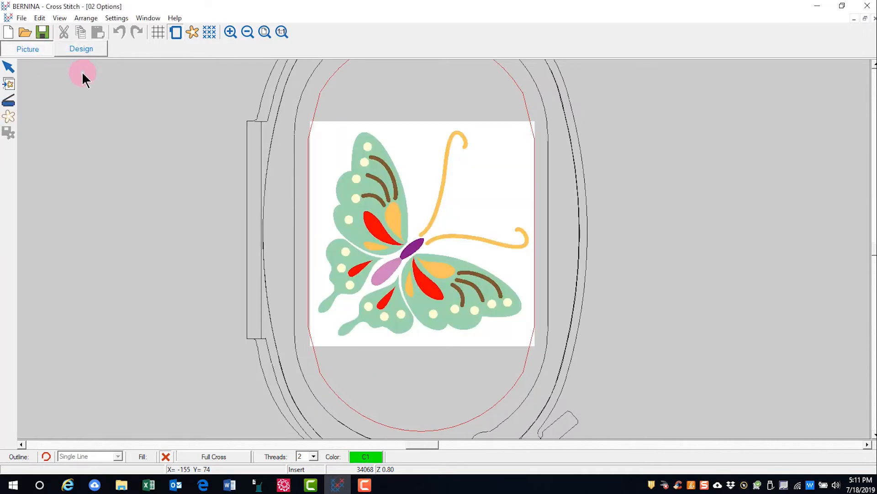
click(174, 32)
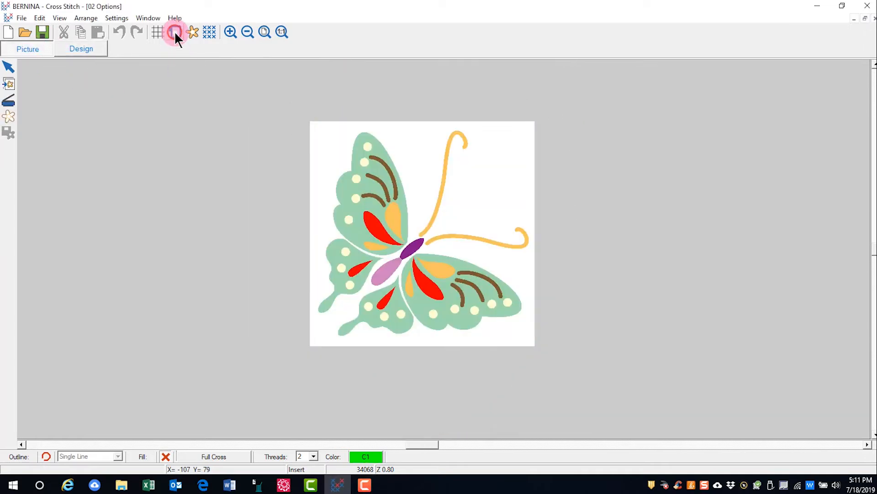
click(173, 32)
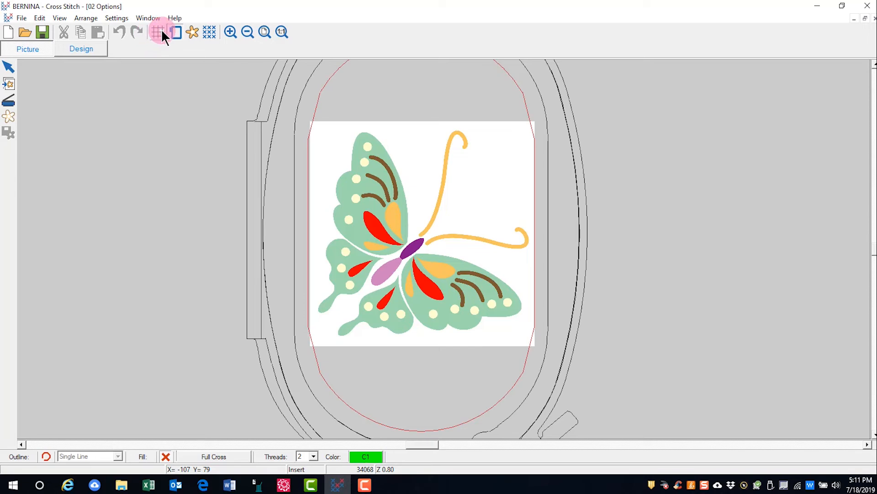
mouse_move(159, 33)
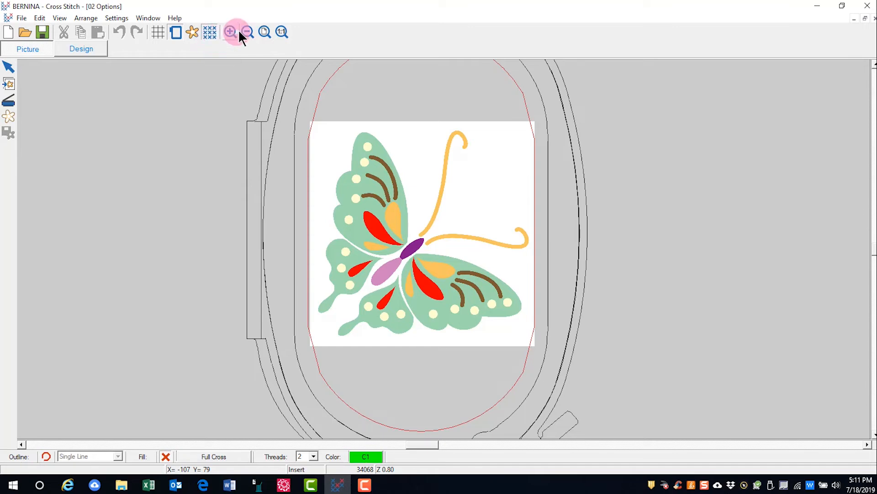
mouse_move(231, 32)
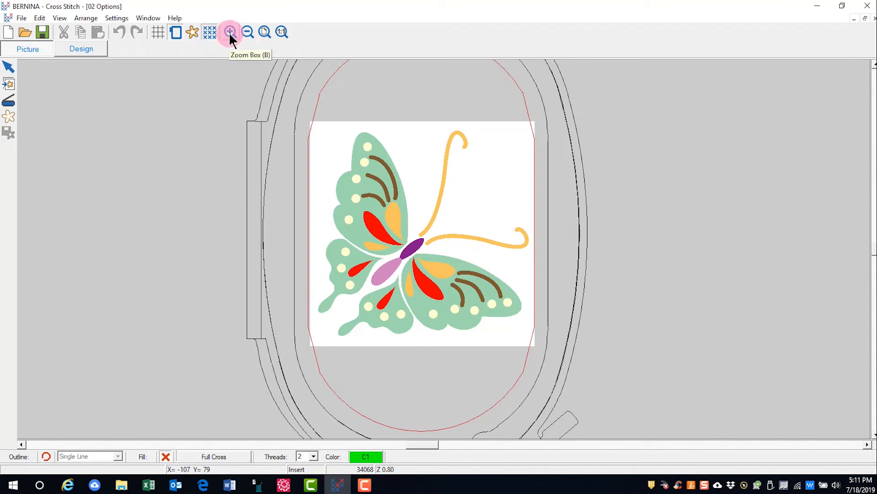
click(229, 31)
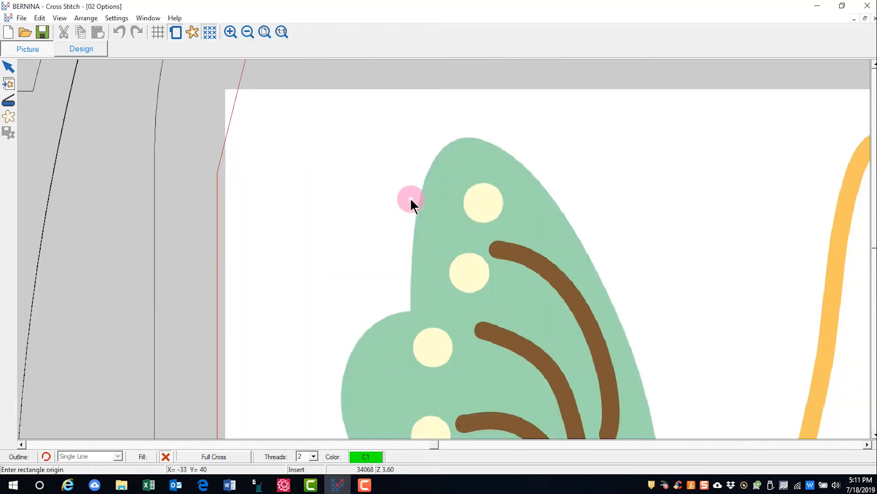
click(246, 33)
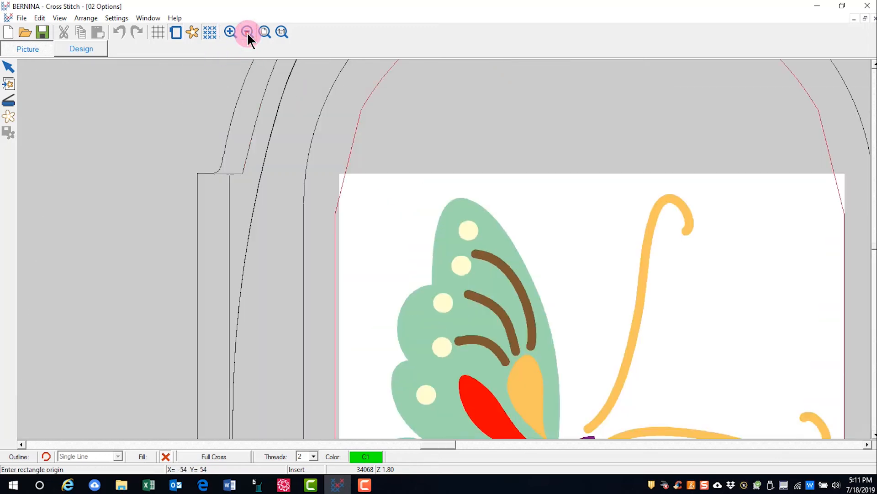
click(264, 32)
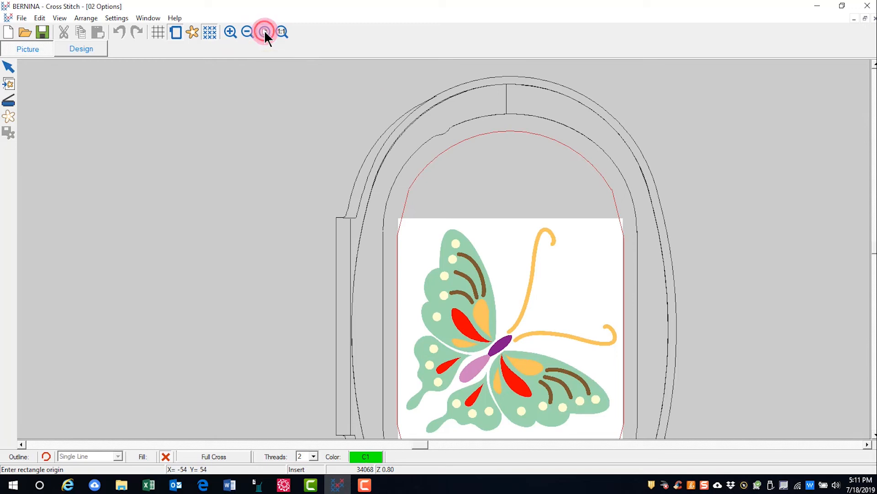
click(284, 32)
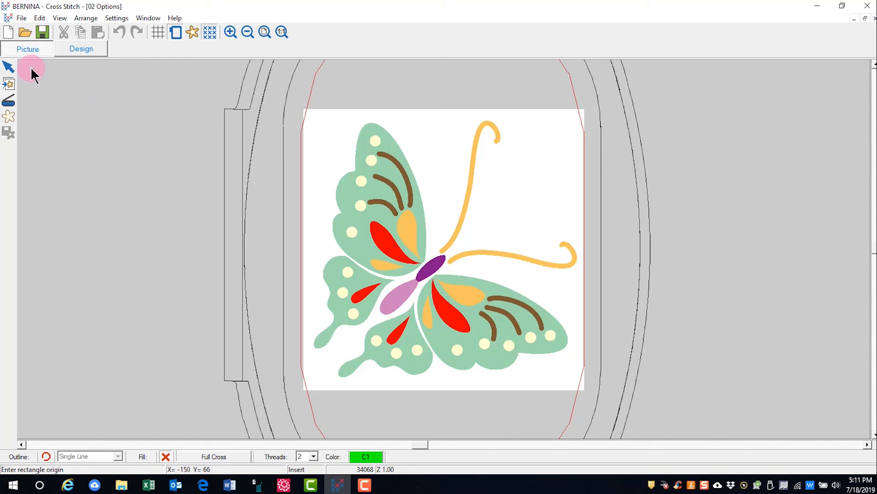
mouse_move(7, 121)
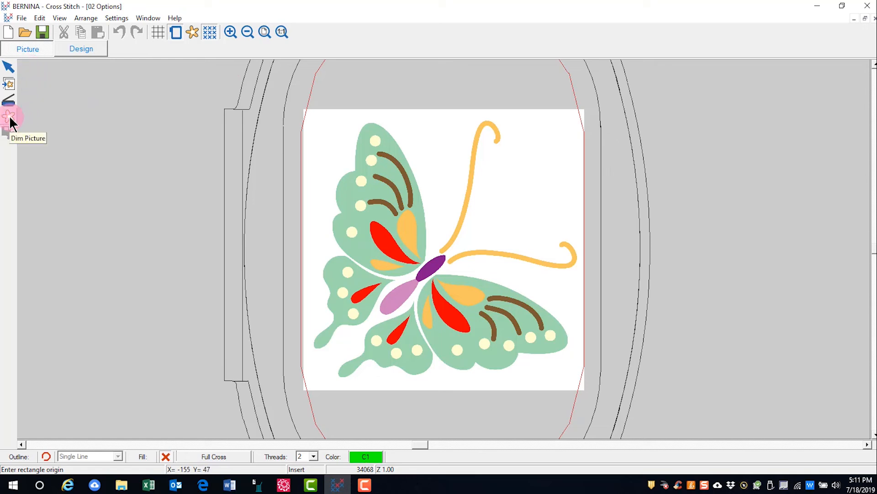
Apply Dim Picture to fade the butterfly picture's colours.
click(9, 119)
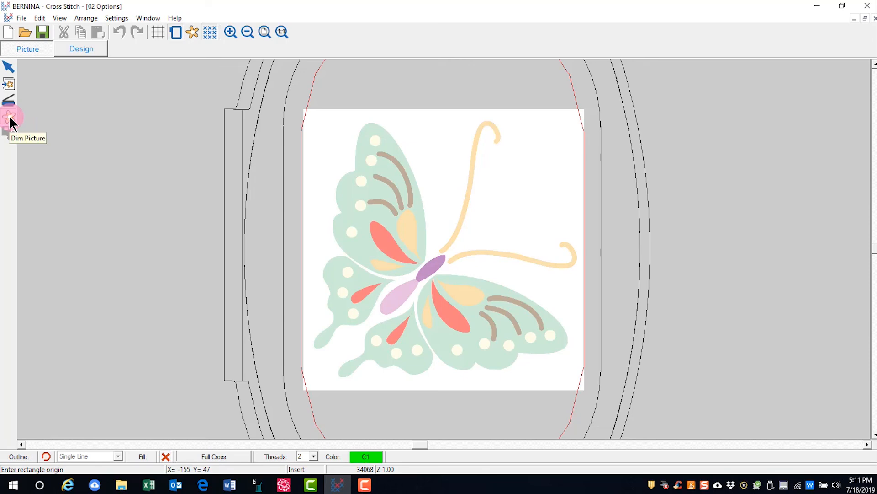